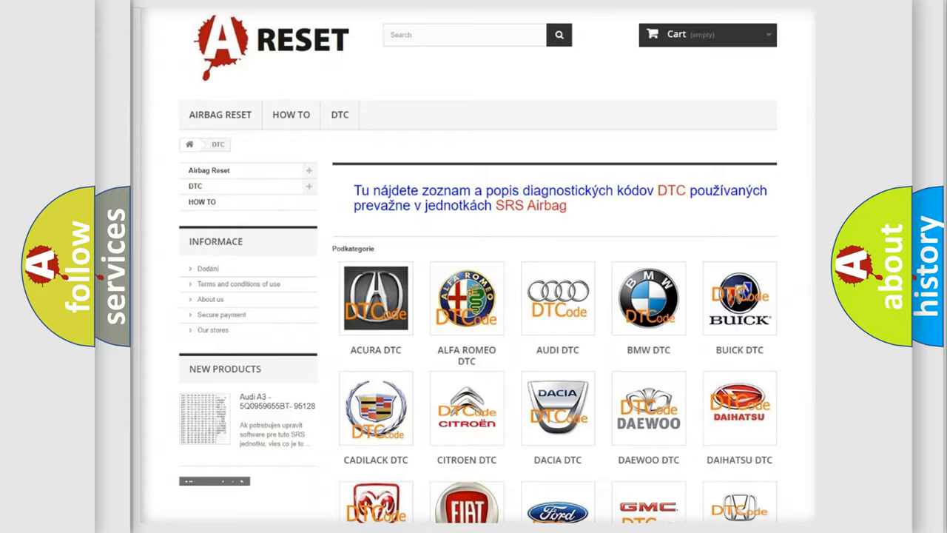
scroll("down", 3)
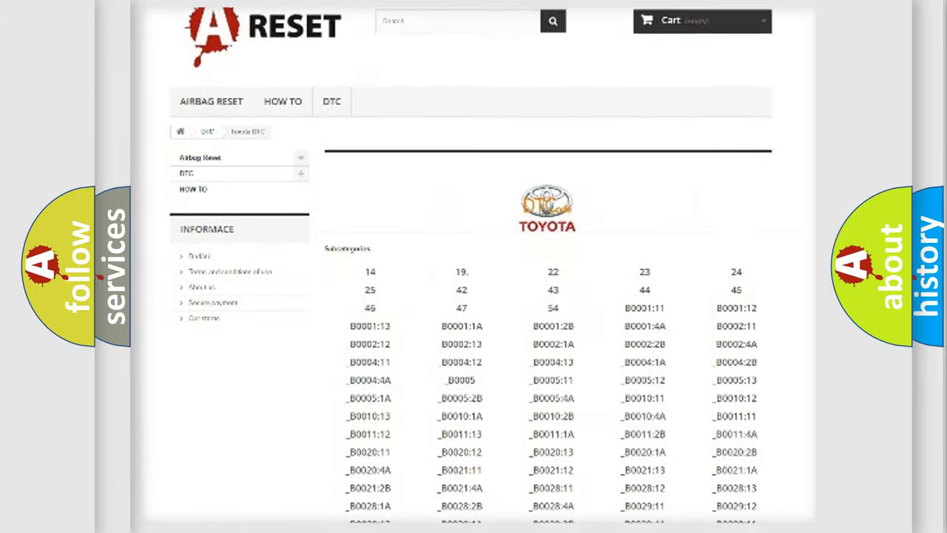
scroll("down", 3)
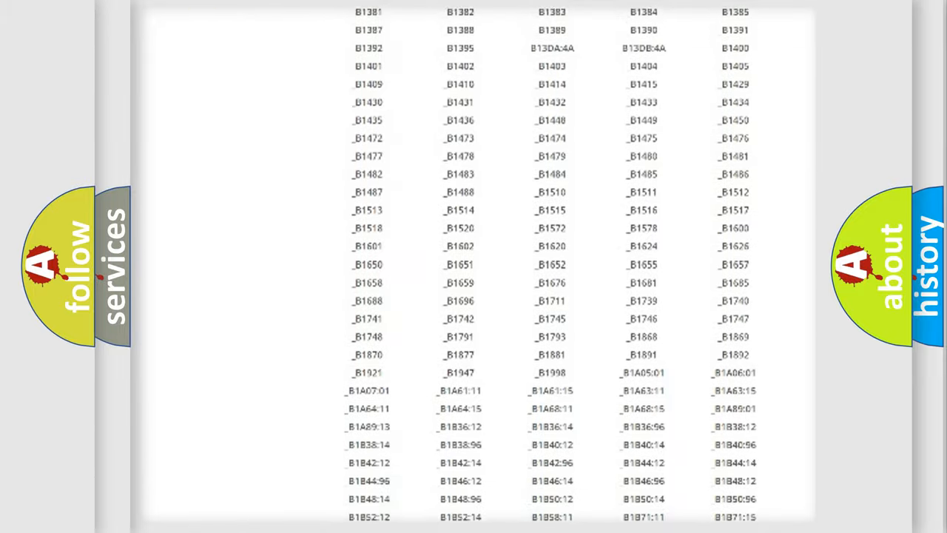
scroll("up", 3)
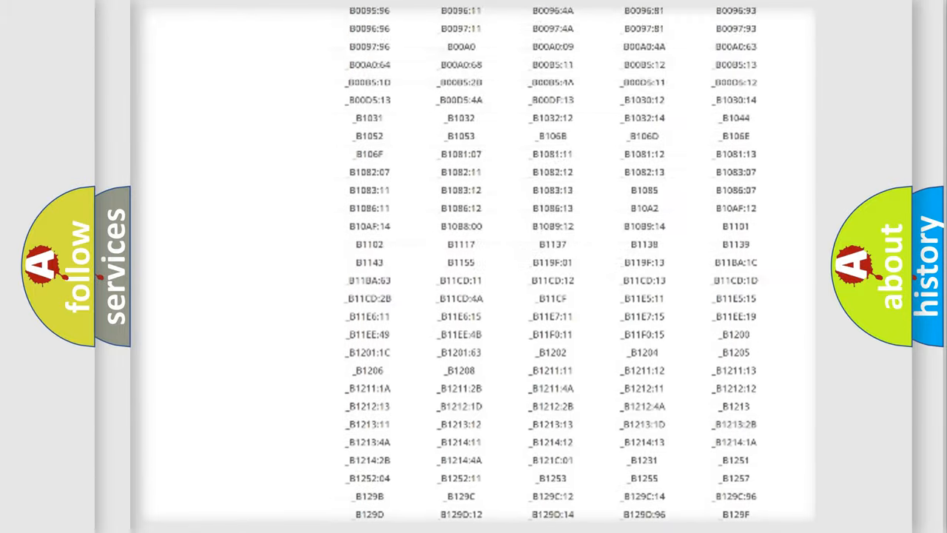
scroll("up", 3)
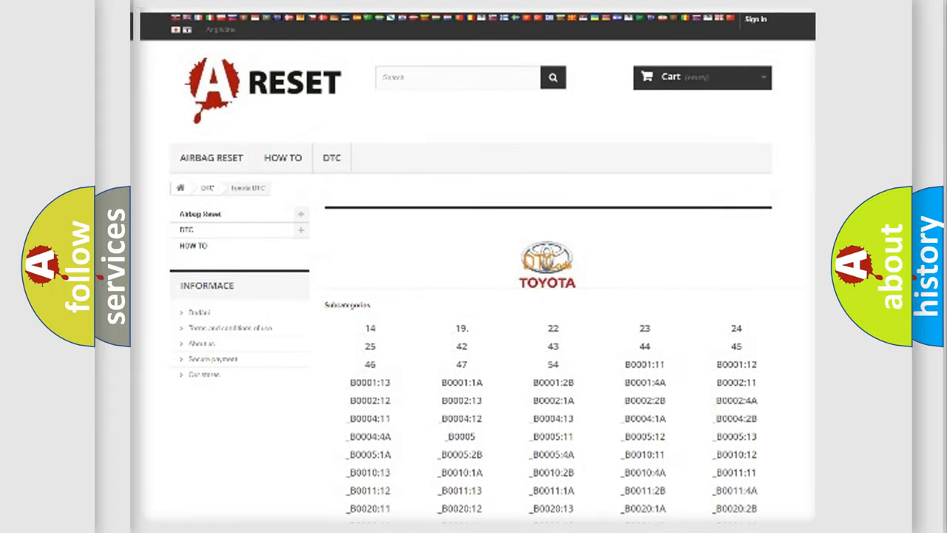